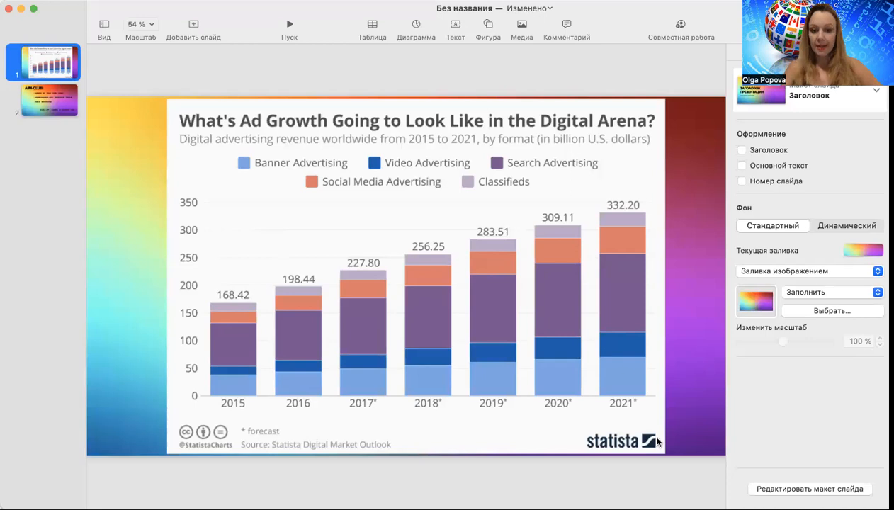
pyautogui.moveTo(591, 341)
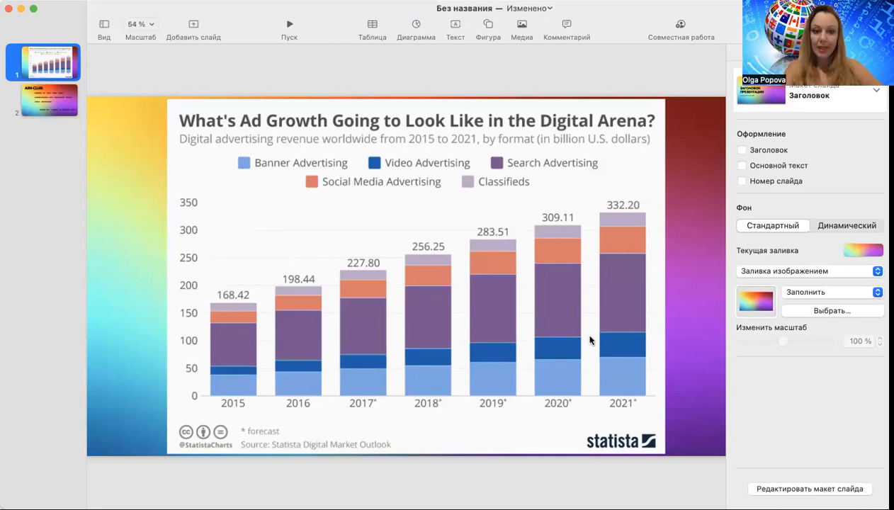
pyautogui.moveTo(247, 309)
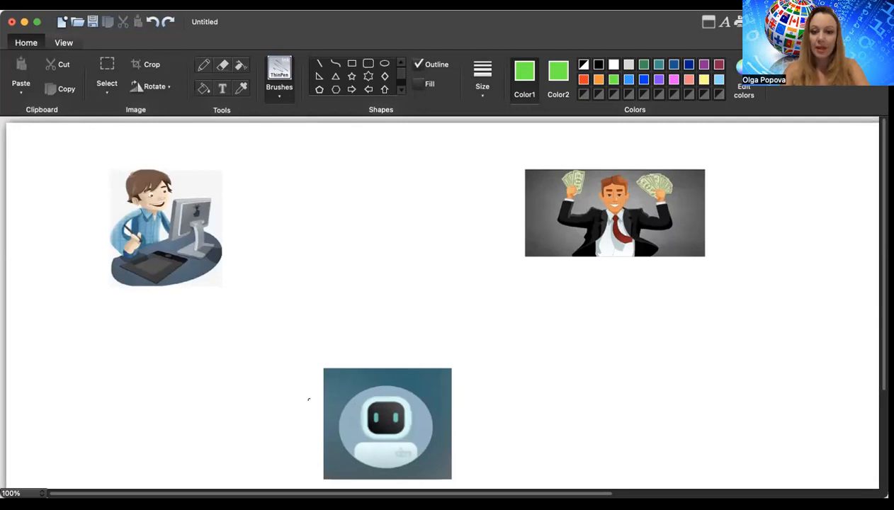
pyautogui.moveTo(471, 340)
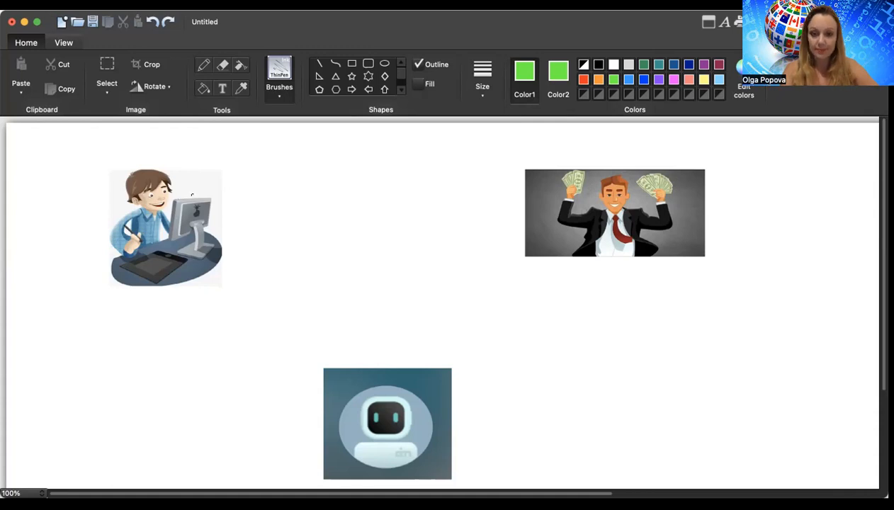
pyautogui.moveTo(546, 247)
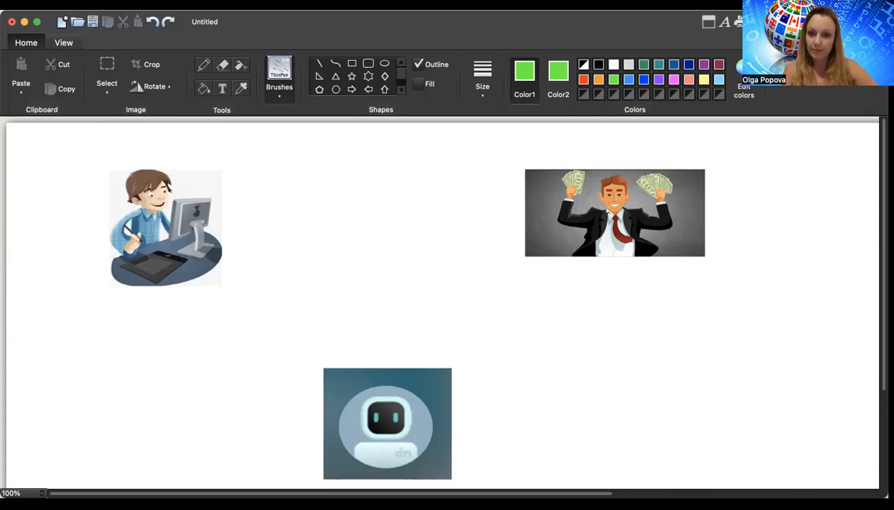
pyautogui.moveTo(606, 149)
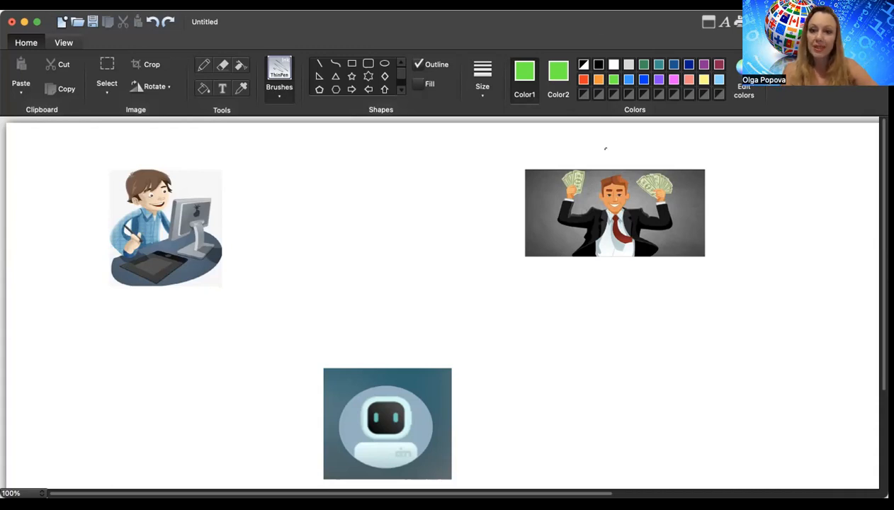
# Select black as the drawing colour in the Colors palette
pyautogui.click(583, 64)
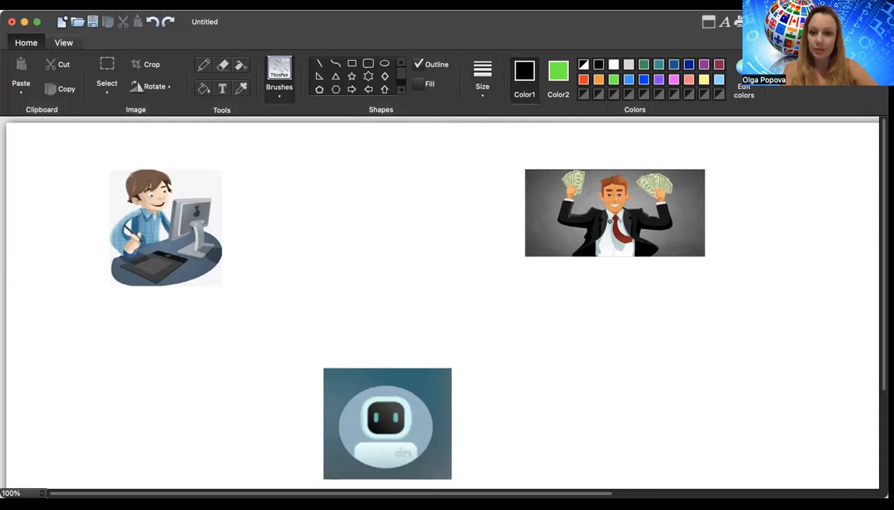
pyautogui.moveTo(228, 237)
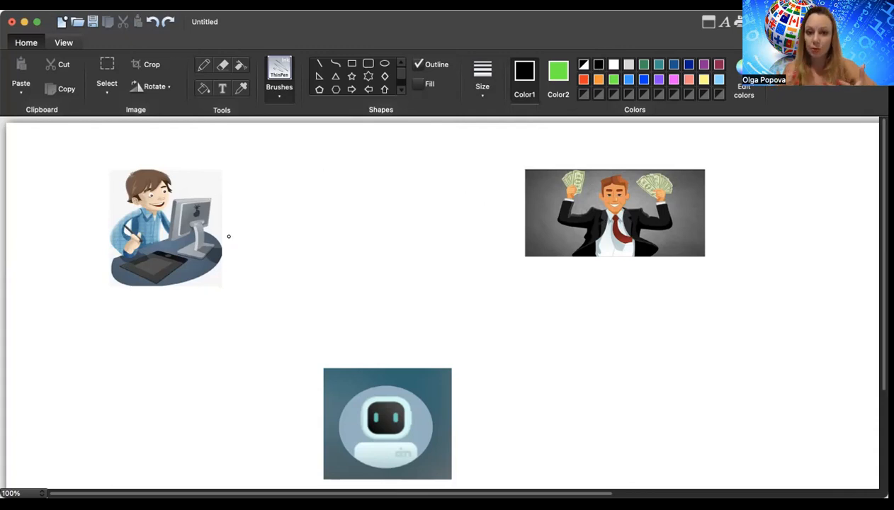
pyautogui.moveTo(534, 192)
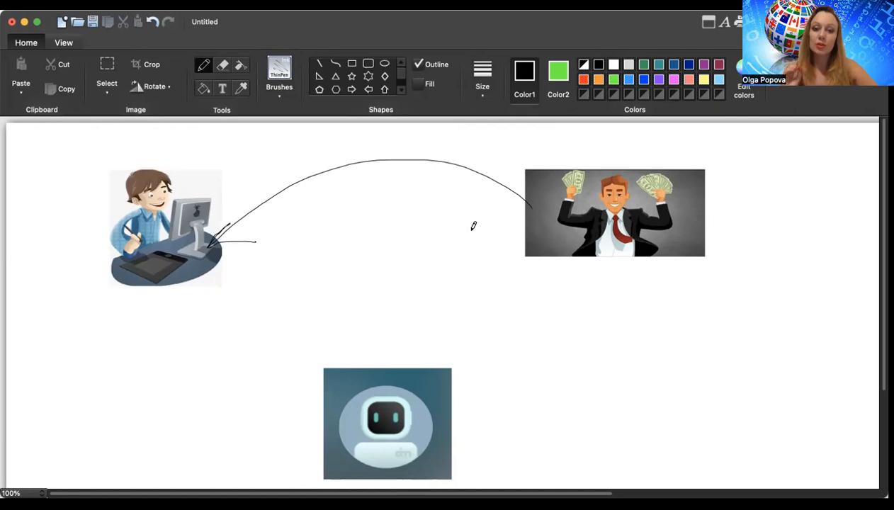
pyautogui.moveTo(611, 193)
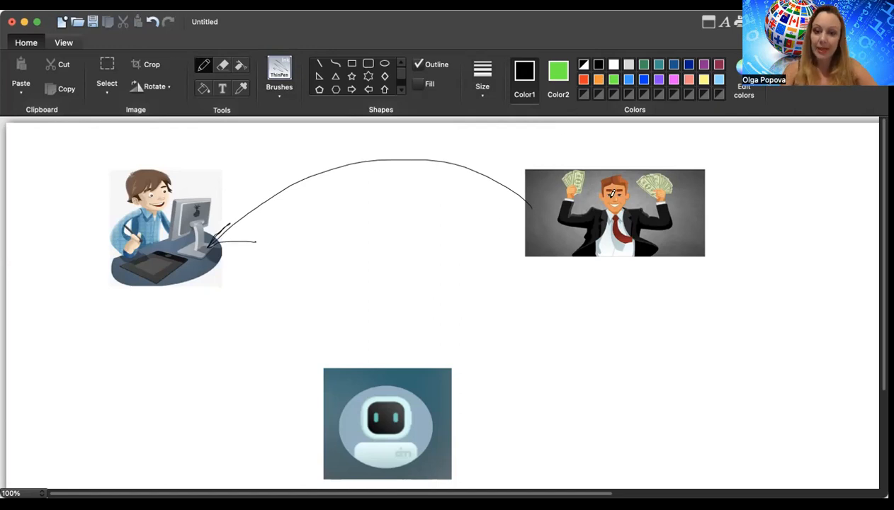
pyautogui.moveTo(403, 129)
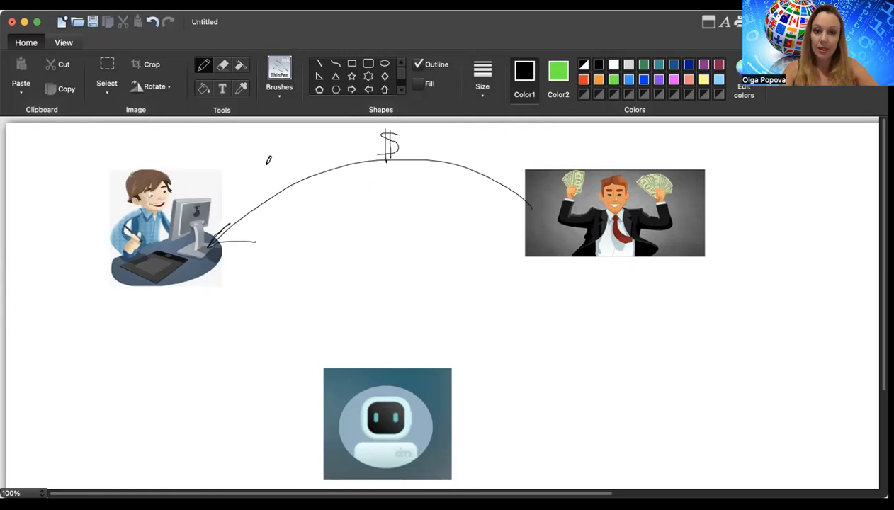
pyautogui.moveTo(164, 211)
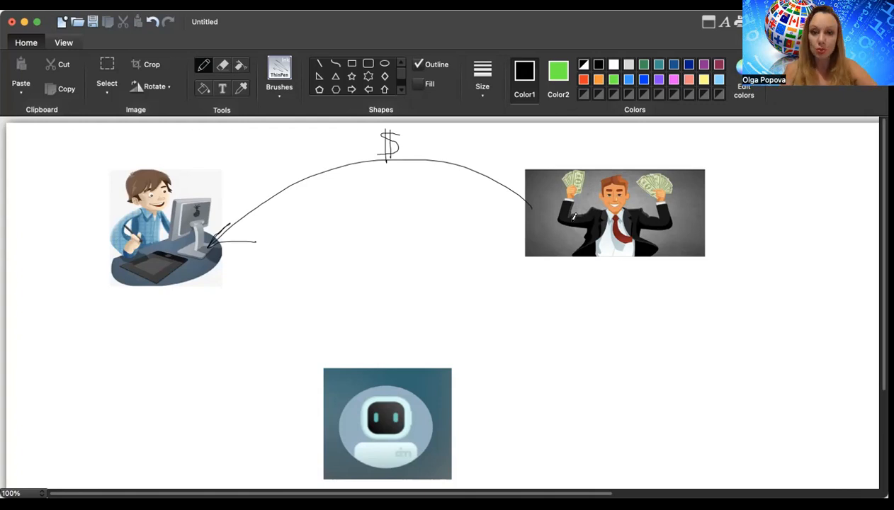
pyautogui.moveTo(429, 290)
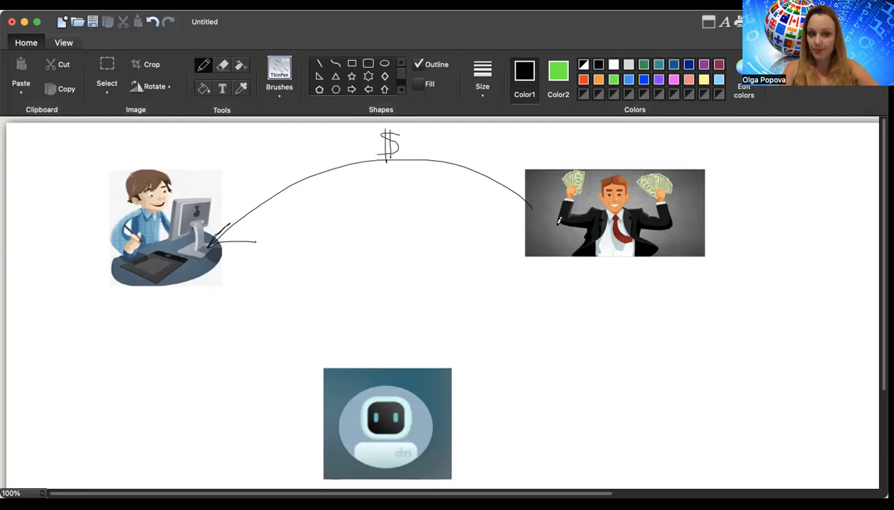
pyautogui.moveTo(624, 209)
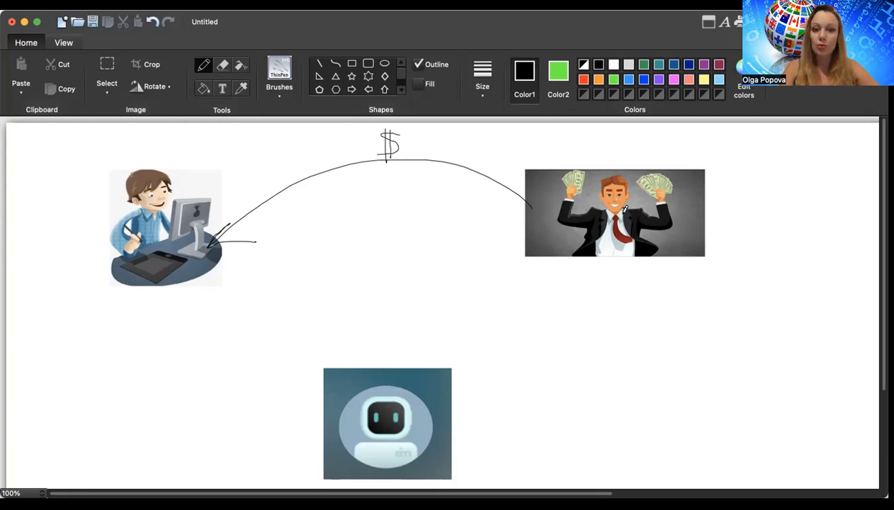
pyautogui.moveTo(186, 250)
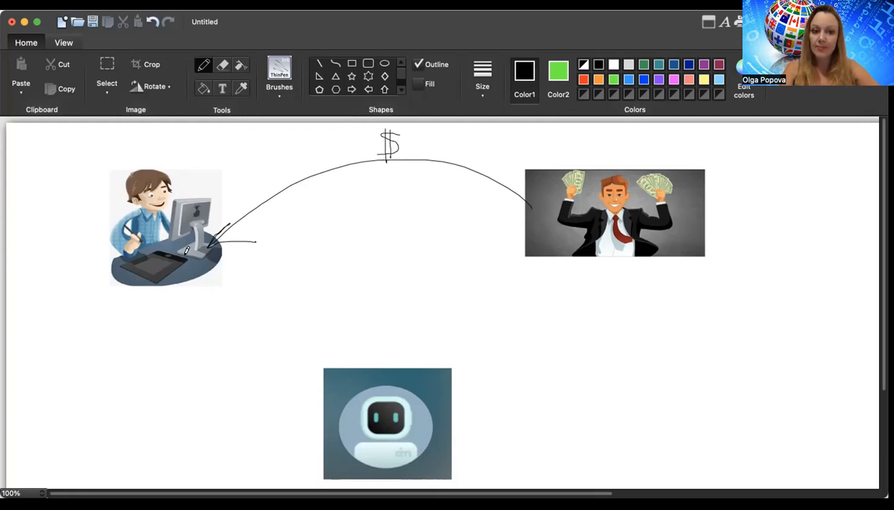
pyautogui.moveTo(200, 212)
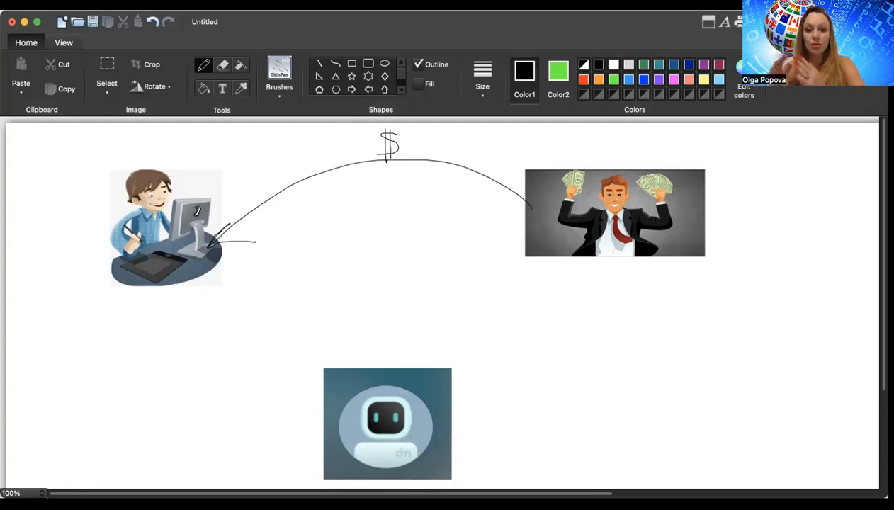
pyautogui.moveTo(692, 211)
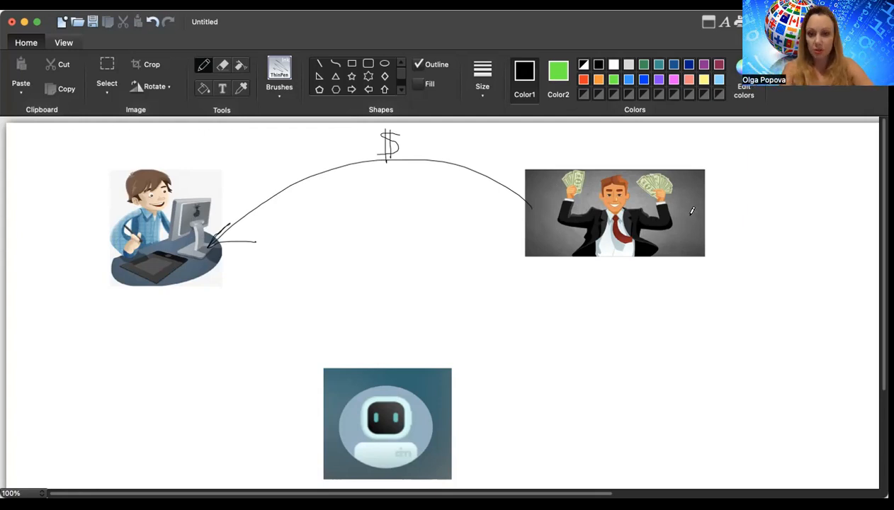
pyautogui.moveTo(199, 223)
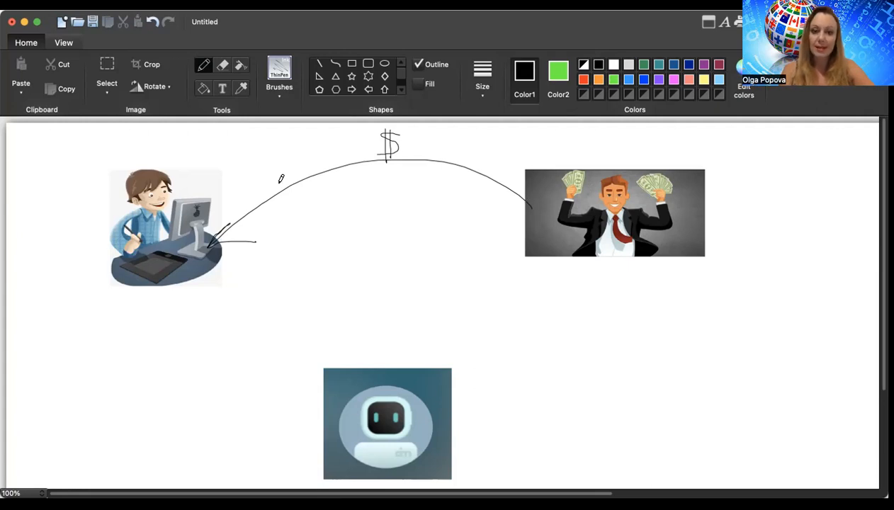
pyautogui.moveTo(228, 217)
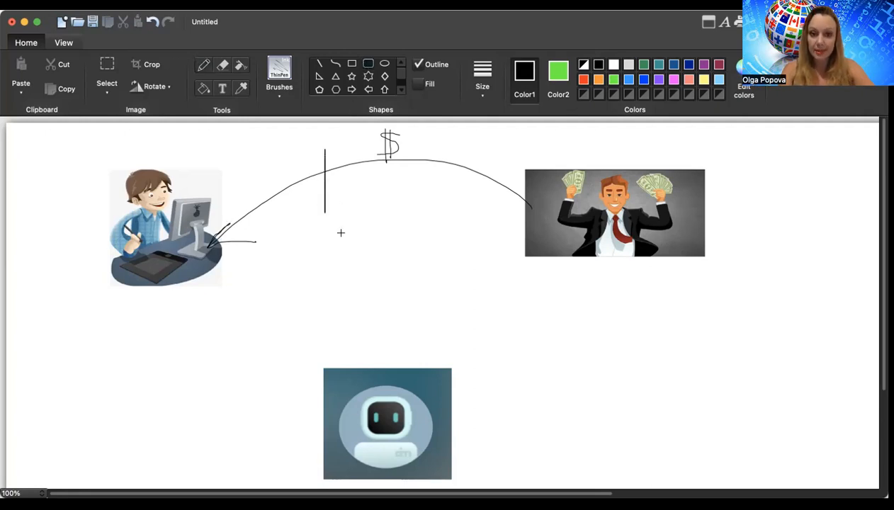
# Select the rounded rectangle around the dollar sign and recolour its outline red
pyautogui.moveTo(324, 148); pyautogui.dragTo(457, 243)
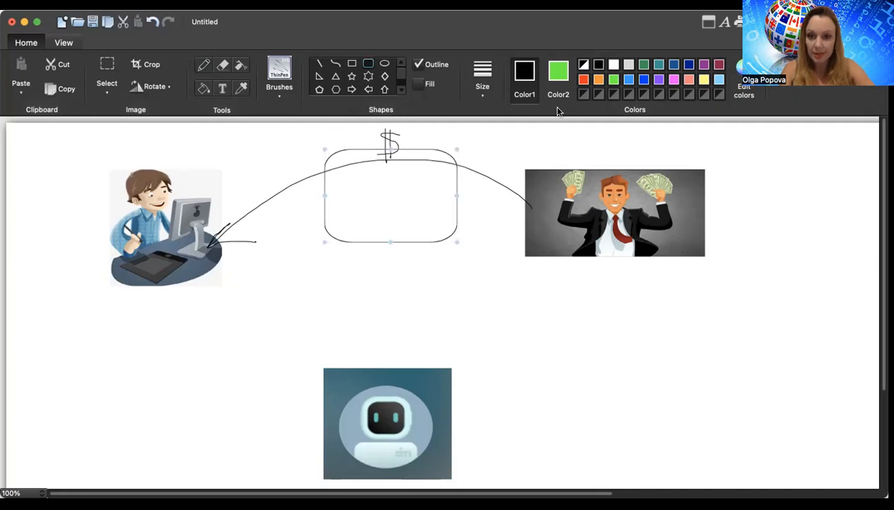
pyautogui.click(584, 79)
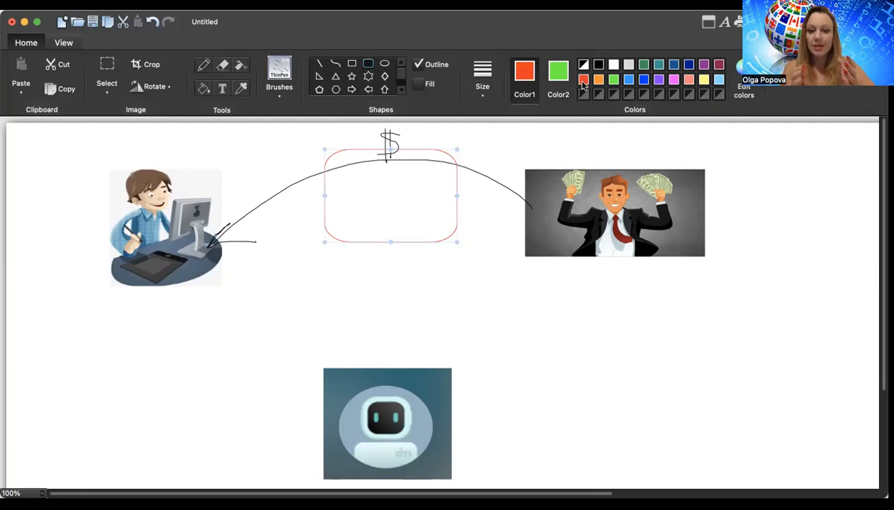
pyautogui.moveTo(530, 197)
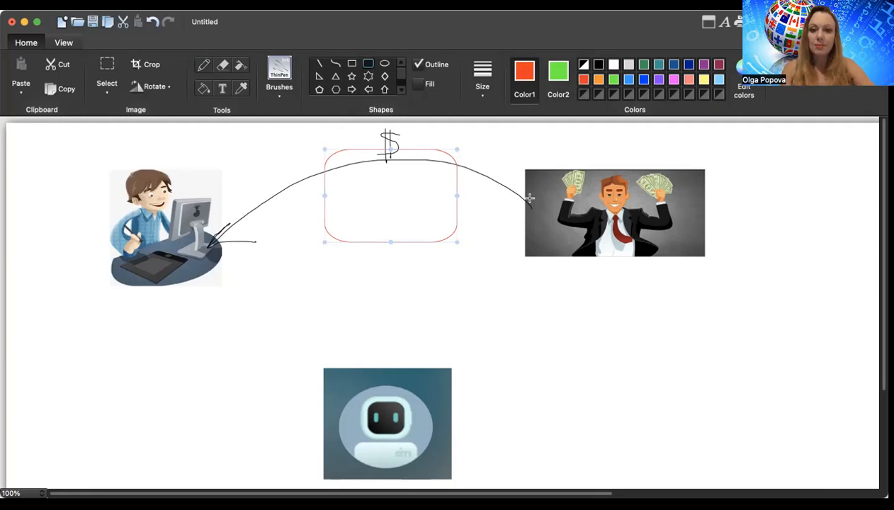
pyautogui.moveTo(356, 200)
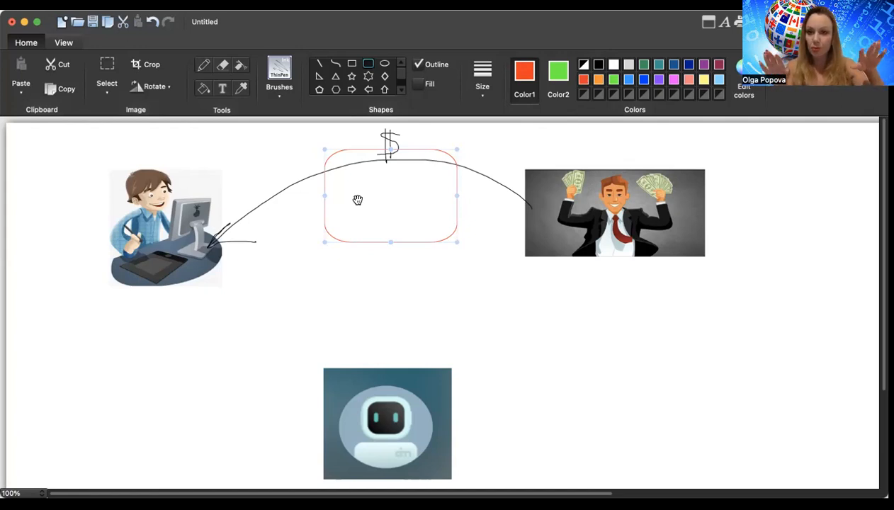
pyautogui.moveTo(631, 199)
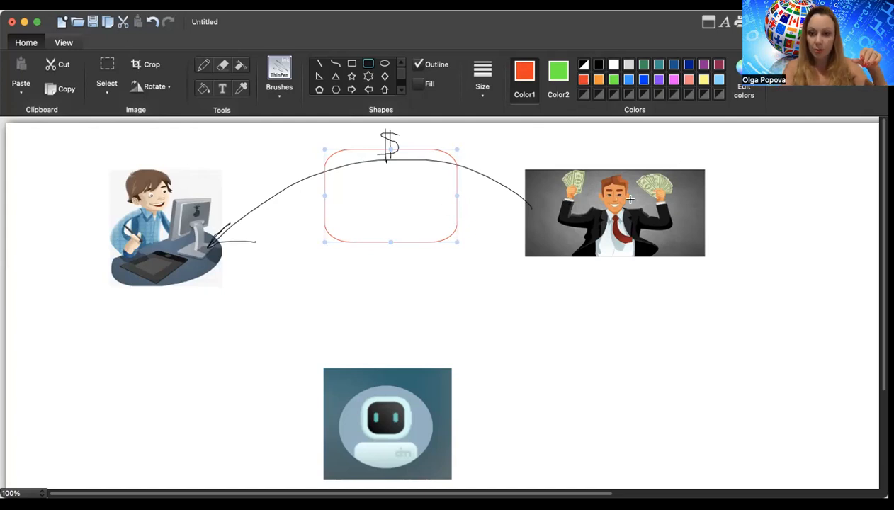
pyautogui.moveTo(208, 218)
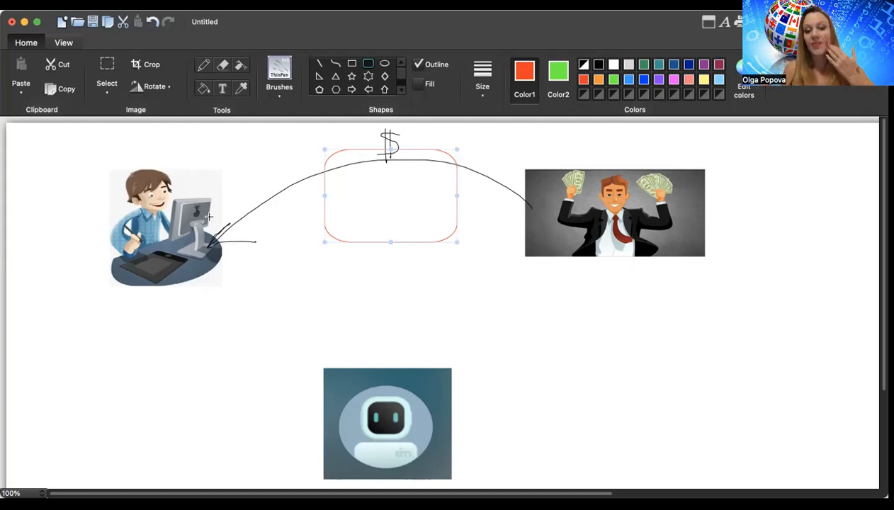
pyautogui.moveTo(335, 206)
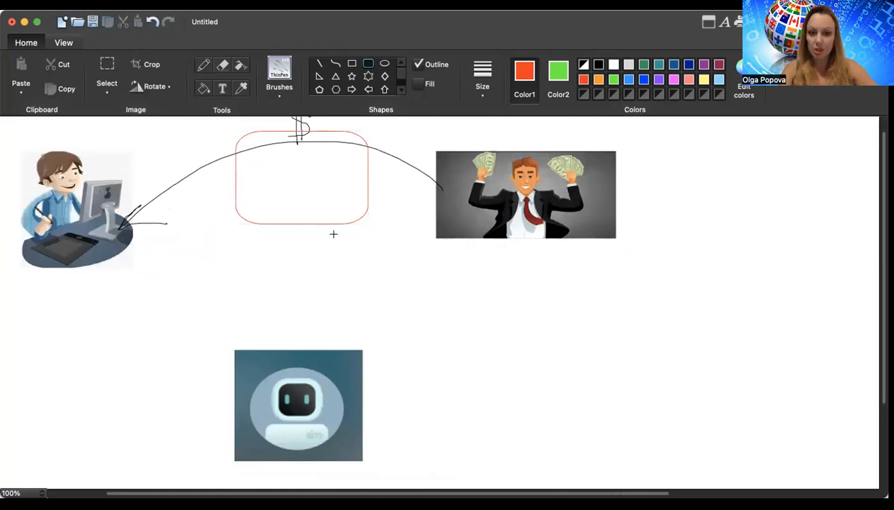
pyautogui.moveTo(489, 212)
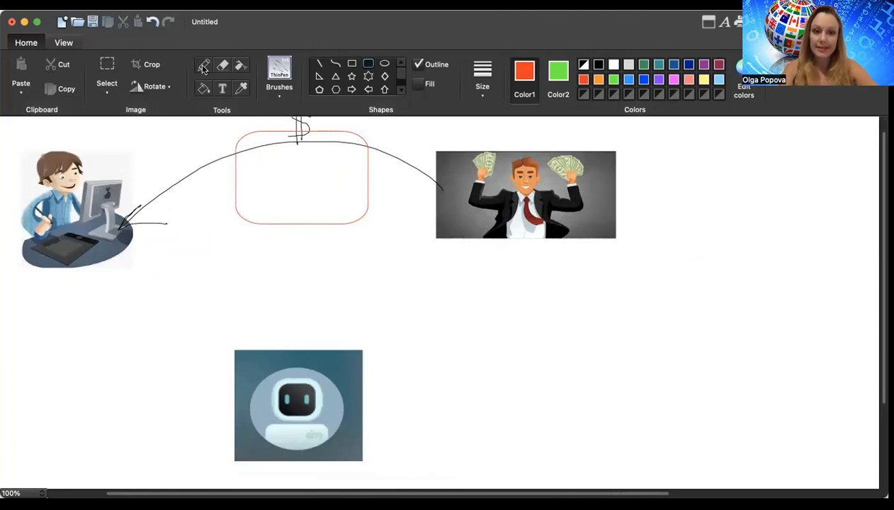
# Switch to the Pencil tool for freehand drawing
pyautogui.click(483, 80)
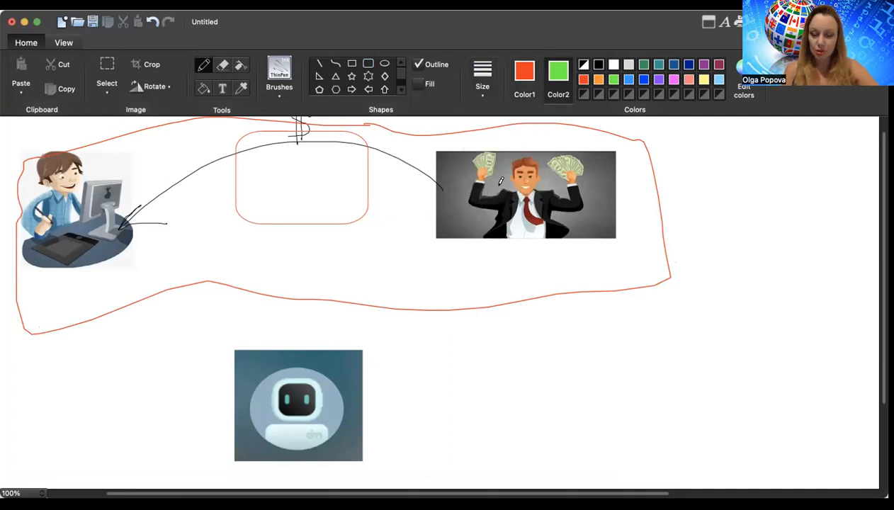
pyautogui.moveTo(344, 362)
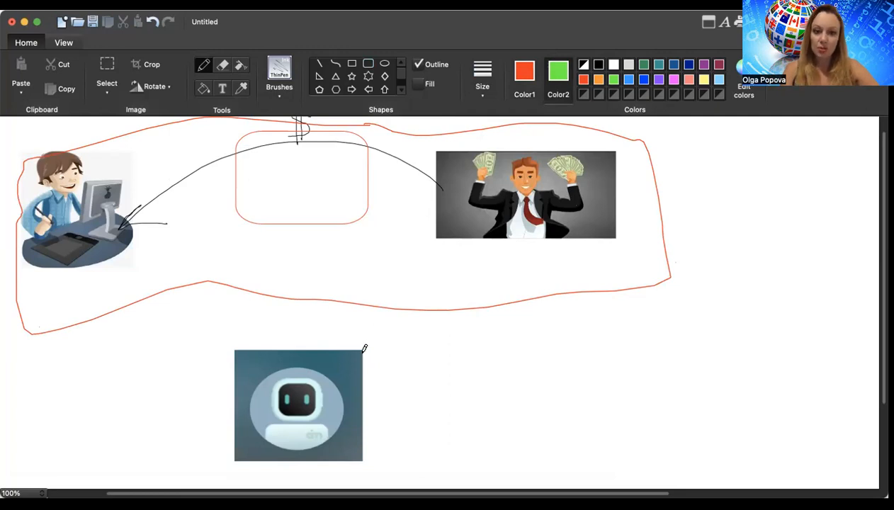
# Scribble green strokes across the robot picture until most of it is covered
pyautogui.moveTo(263, 345); pyautogui.dragTo(367, 348)
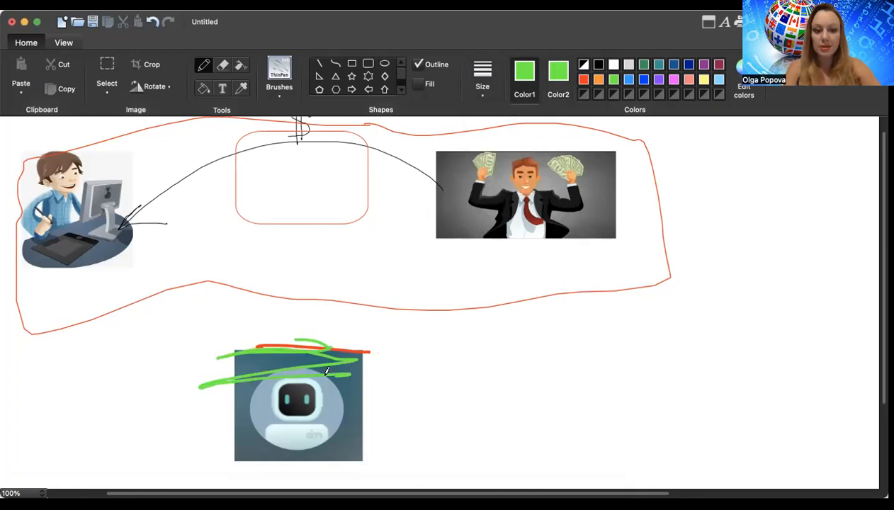
pyautogui.moveTo(340, 375); pyautogui.dragTo(212, 433)
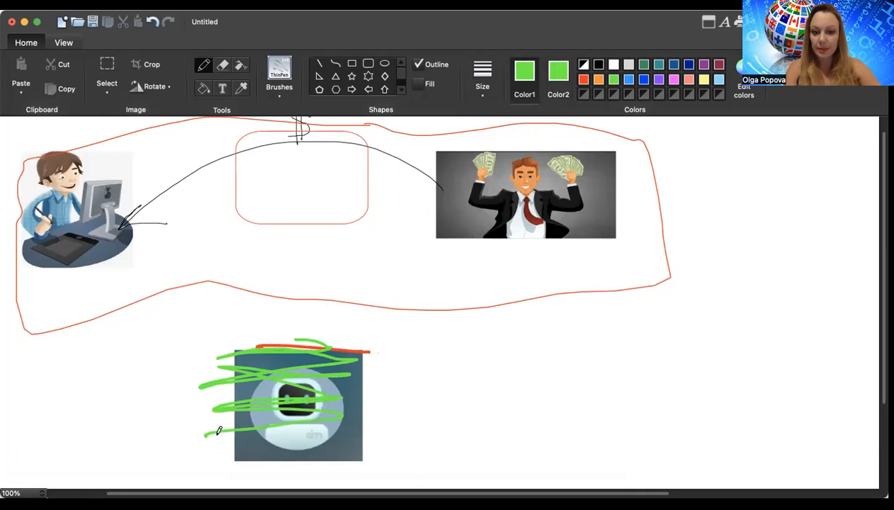
pyautogui.moveTo(213, 429); pyautogui.dragTo(333, 393)
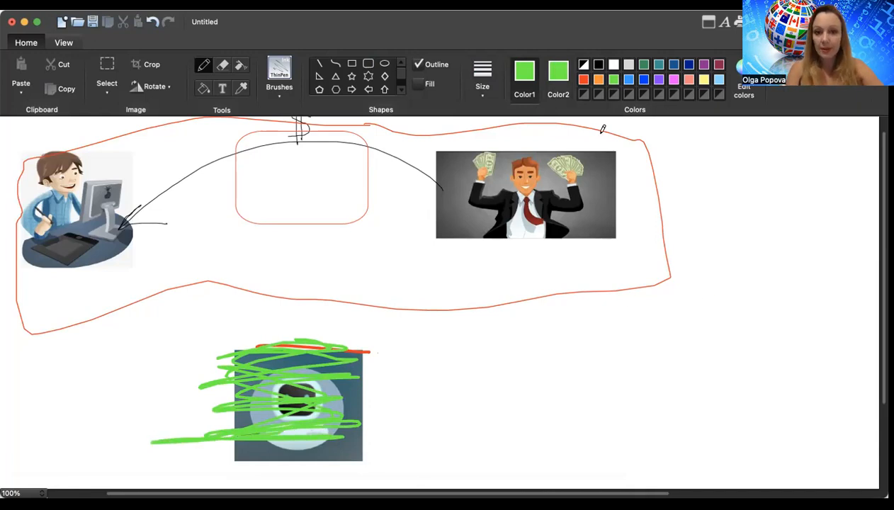
pyautogui.moveTo(385, 124)
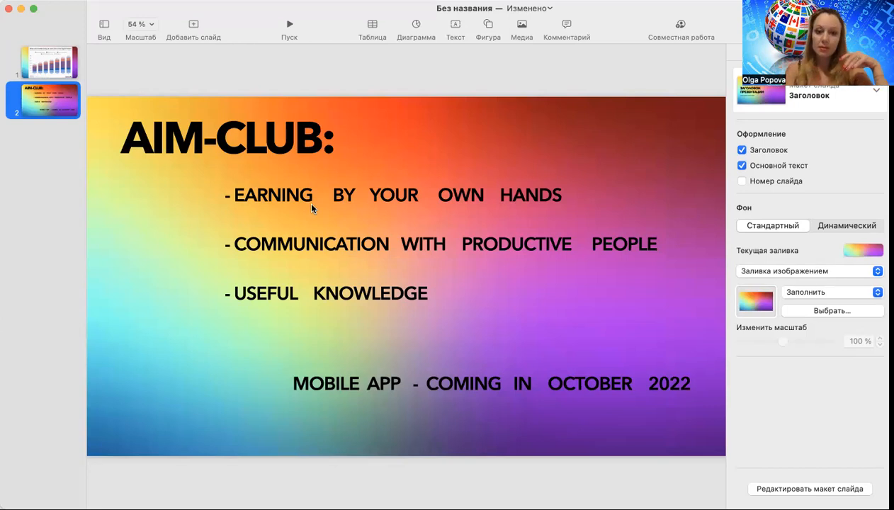
pyautogui.moveTo(583, 244)
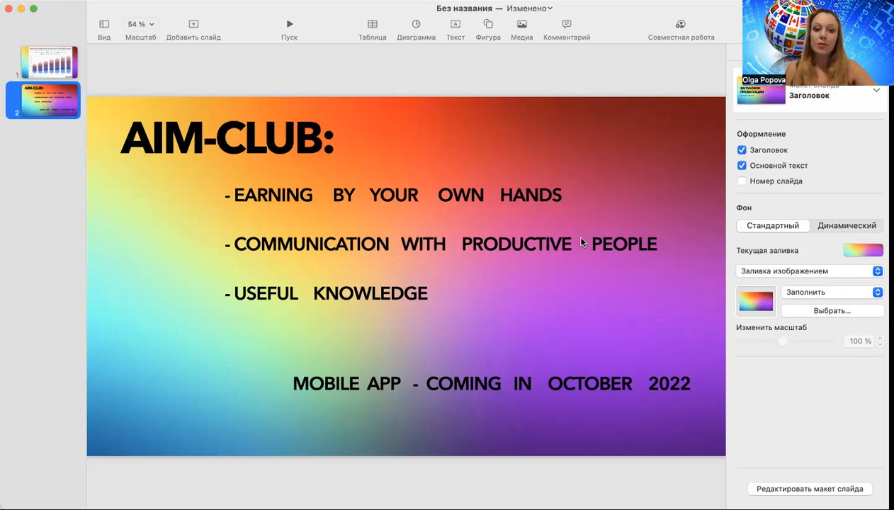
pyautogui.moveTo(250, 237)
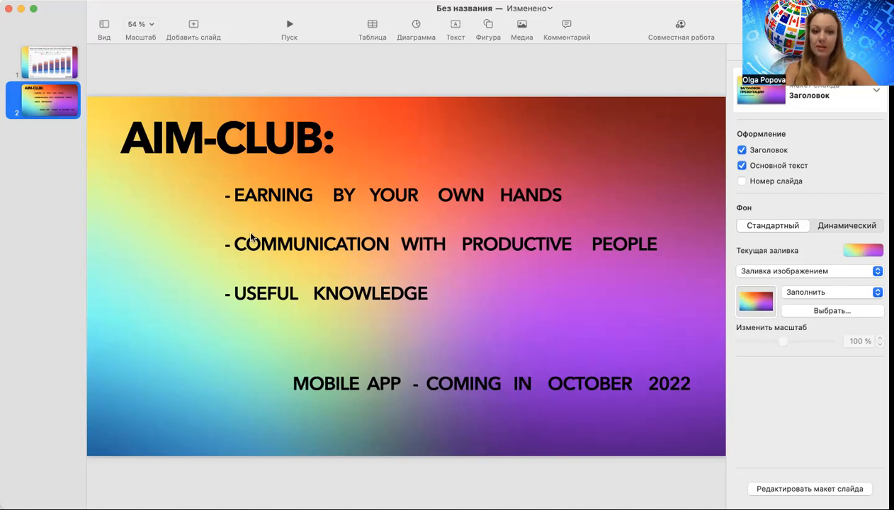
pyautogui.moveTo(220, 181)
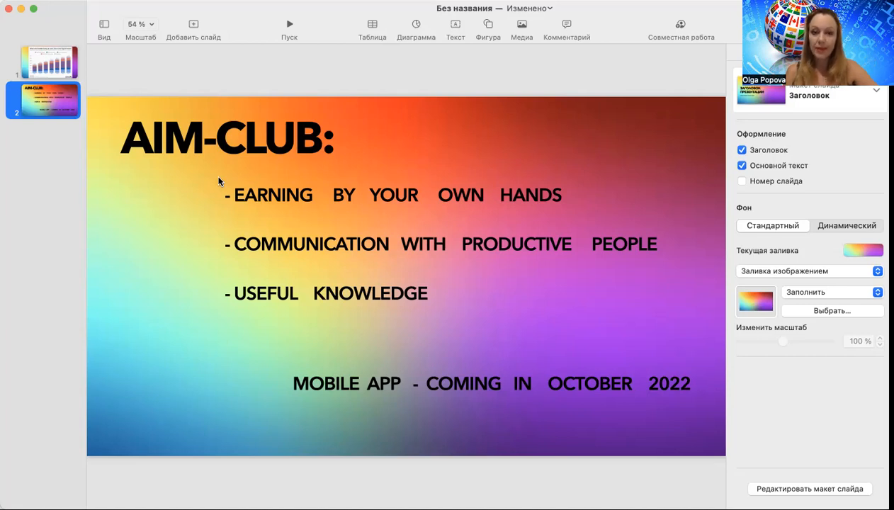
pyautogui.moveTo(639, 391)
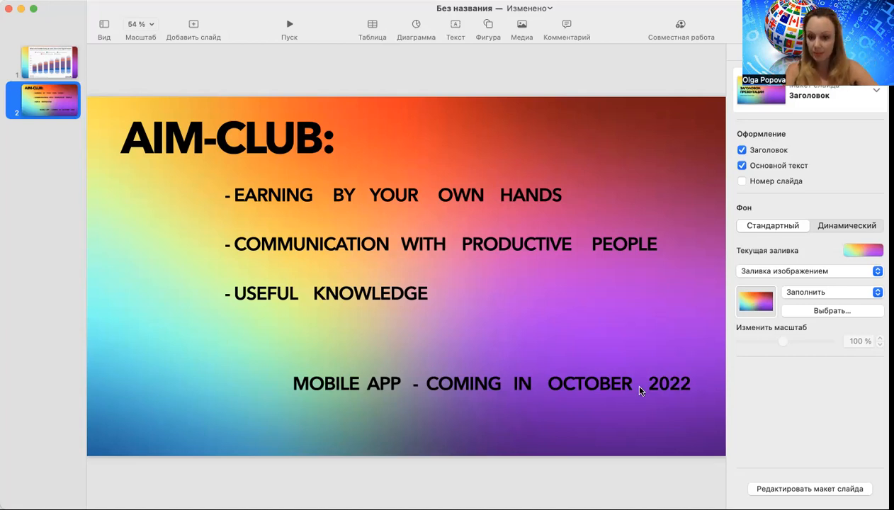
pyautogui.moveTo(626, 251)
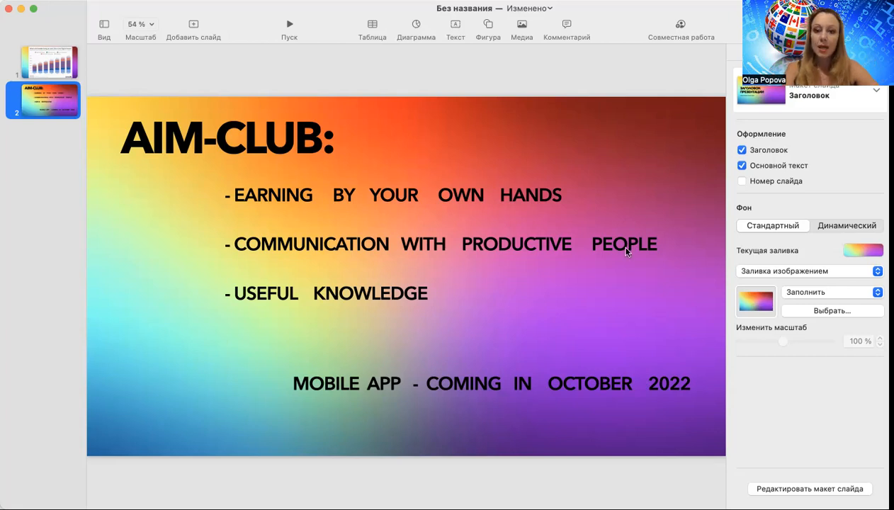